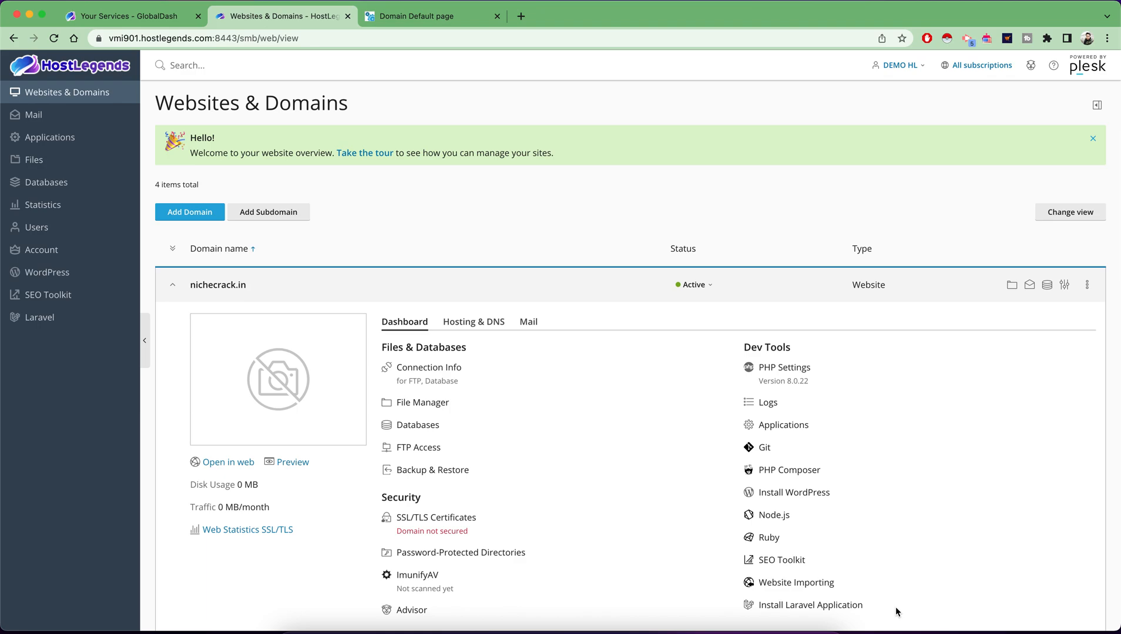
pyautogui.moveTo(88, 71)
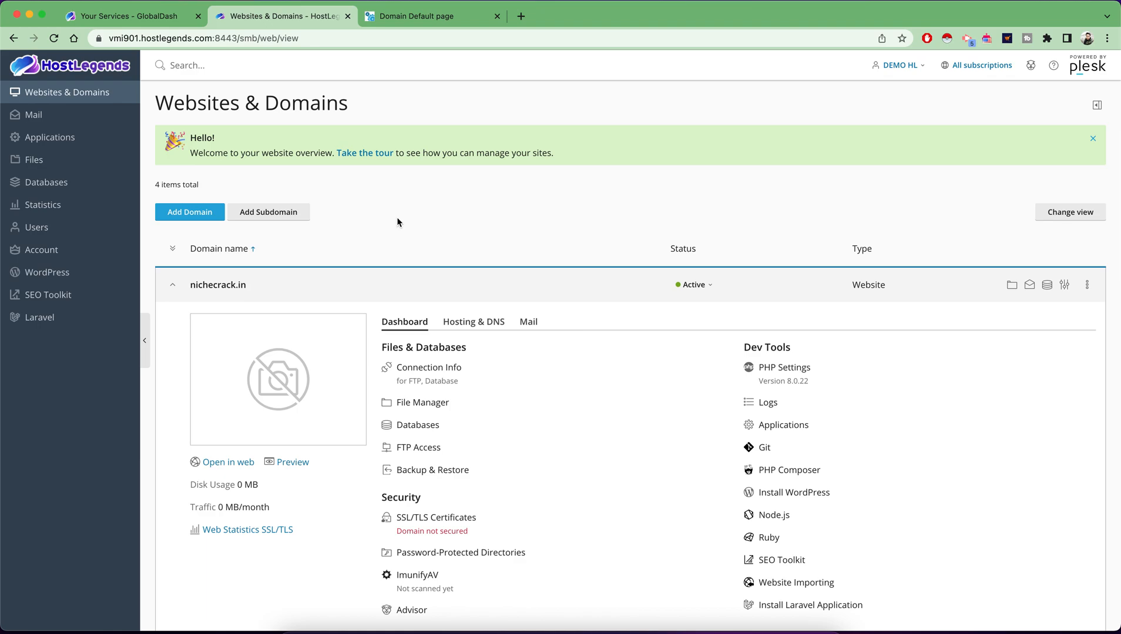
# Step: Navigate from the nichecrack.in domain entry to its SSL/TLS Certificates page under Security
pyautogui.scroll(-3)
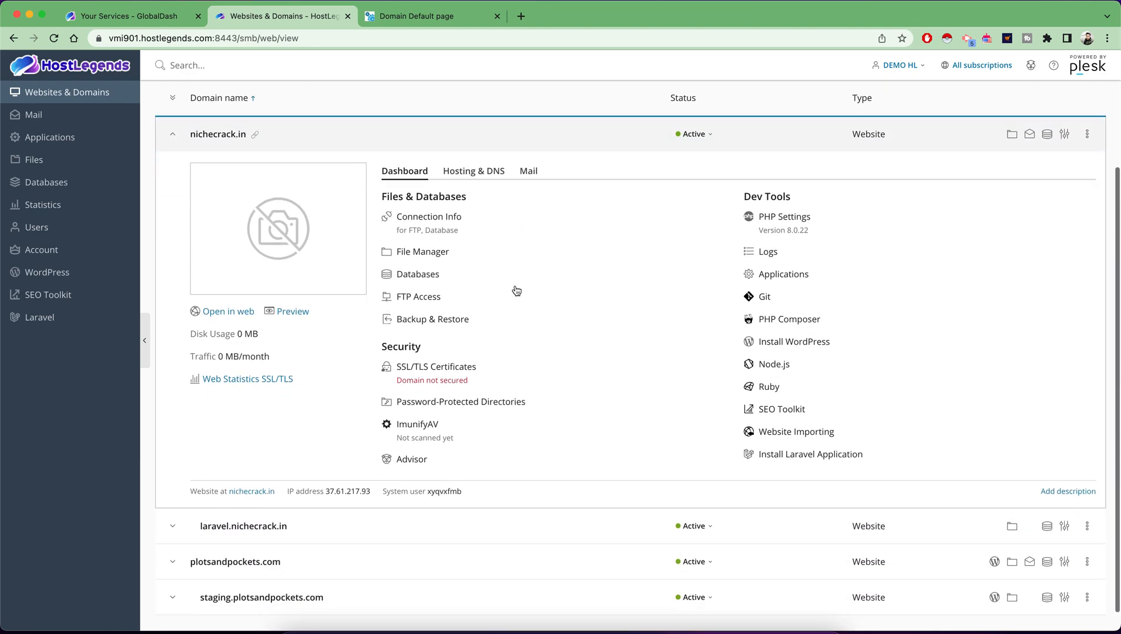
pyautogui.click(173, 134)
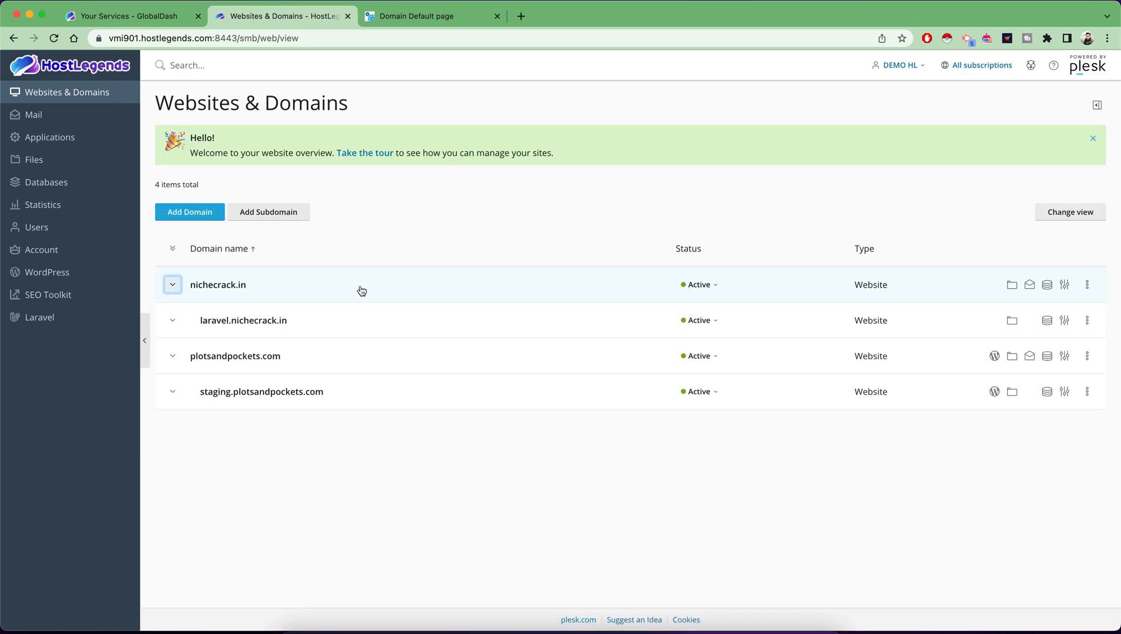
pyautogui.moveTo(271, 484)
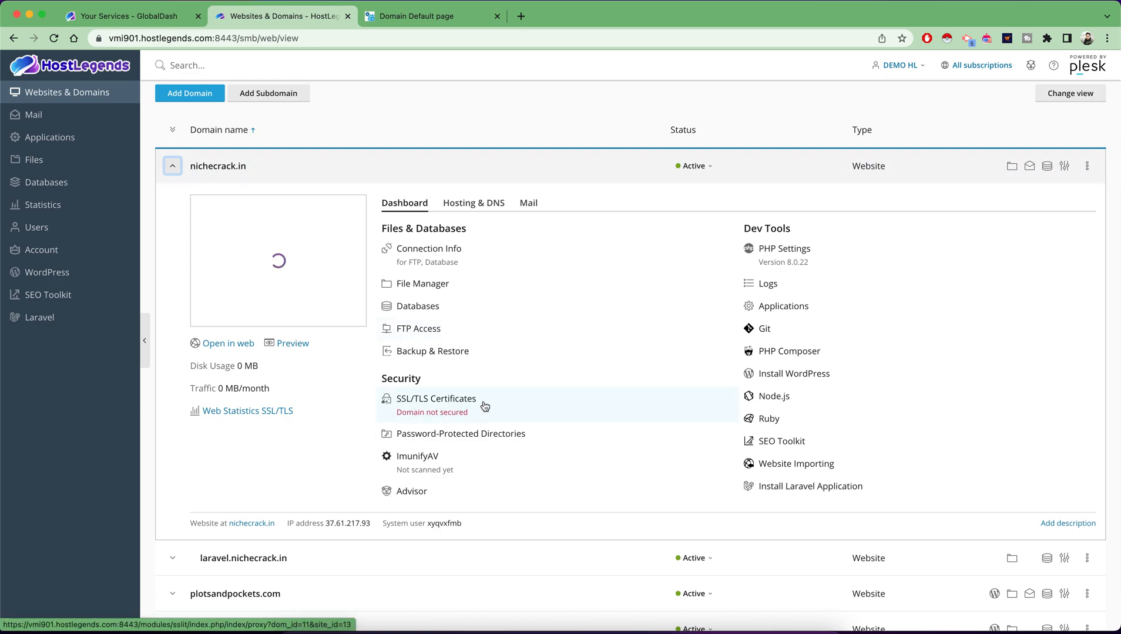
pyautogui.click(436, 398)
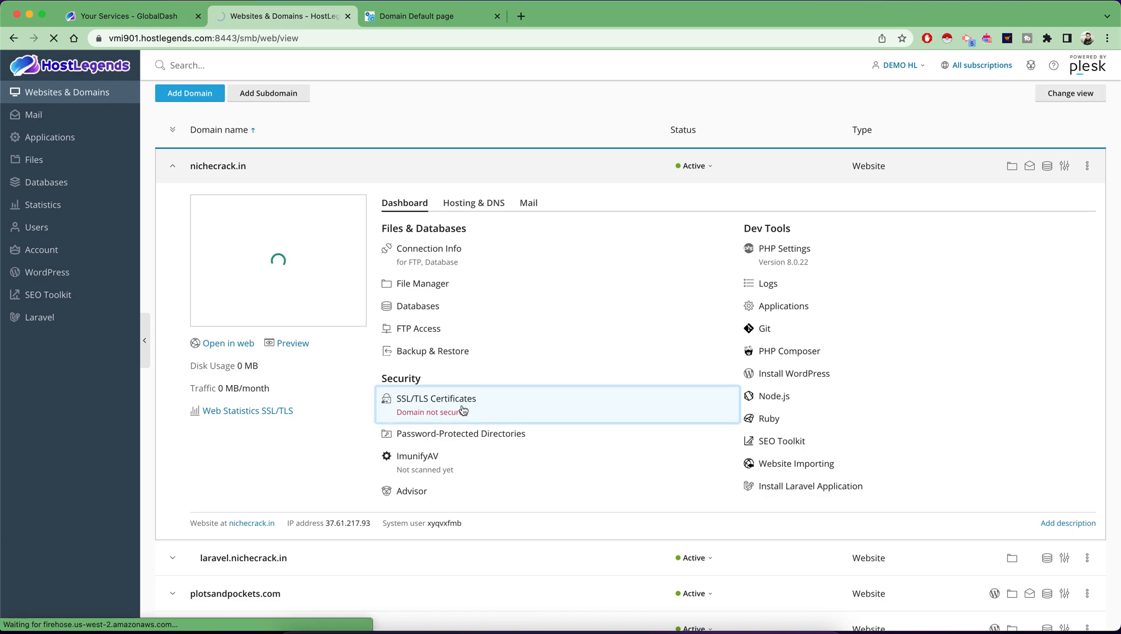
pyautogui.click(435, 398)
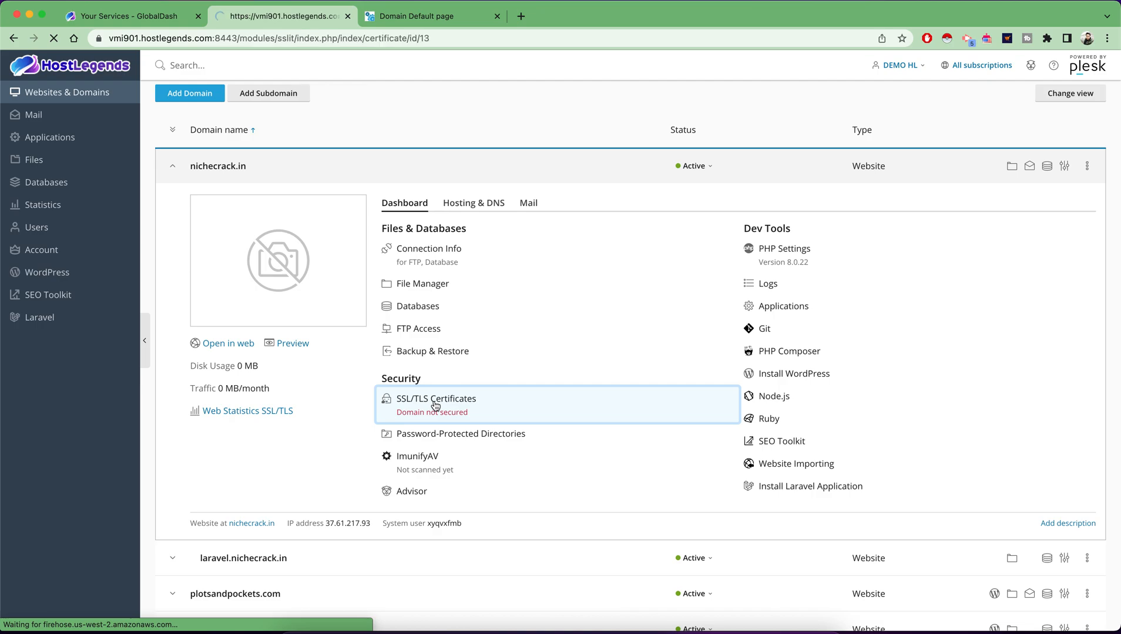
pyautogui.click(436, 399)
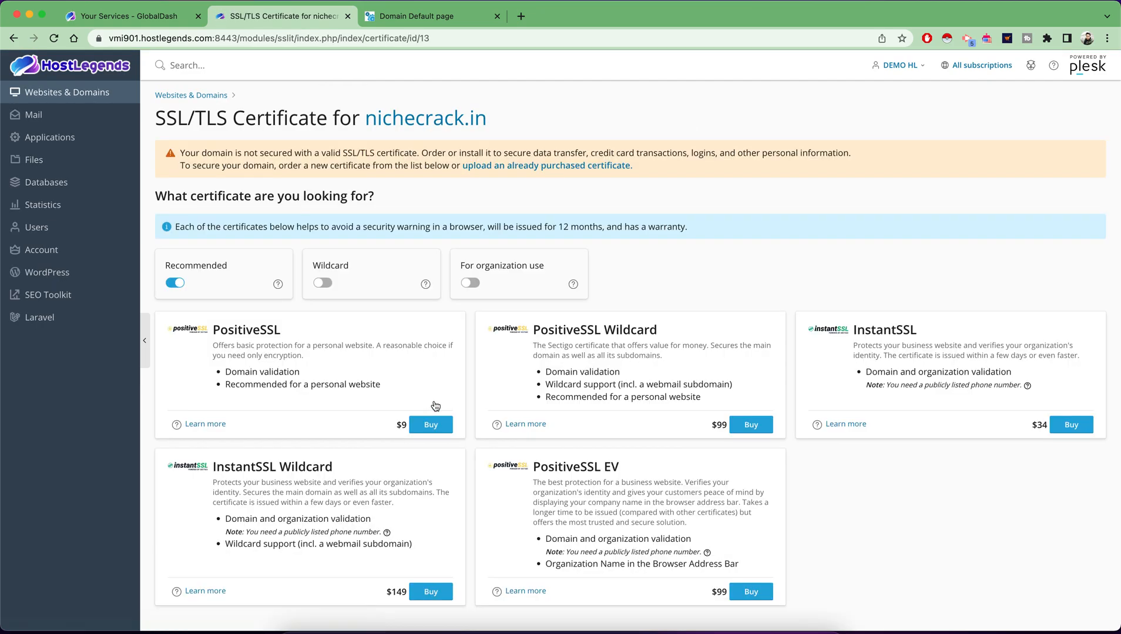
pyautogui.scroll(-3)
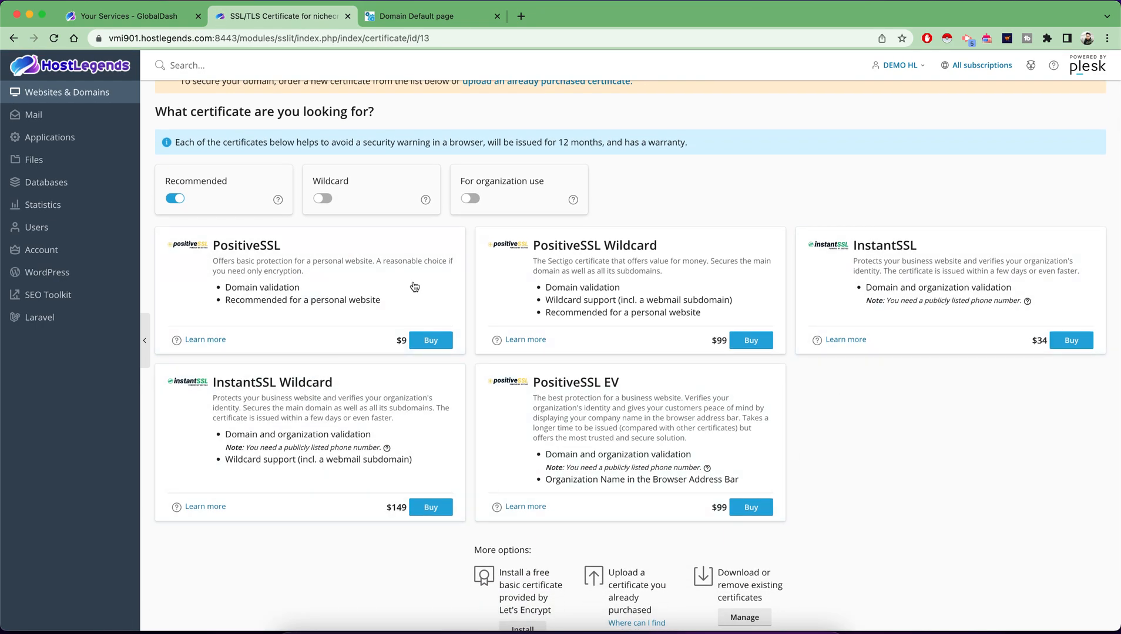
pyautogui.moveTo(430, 507)
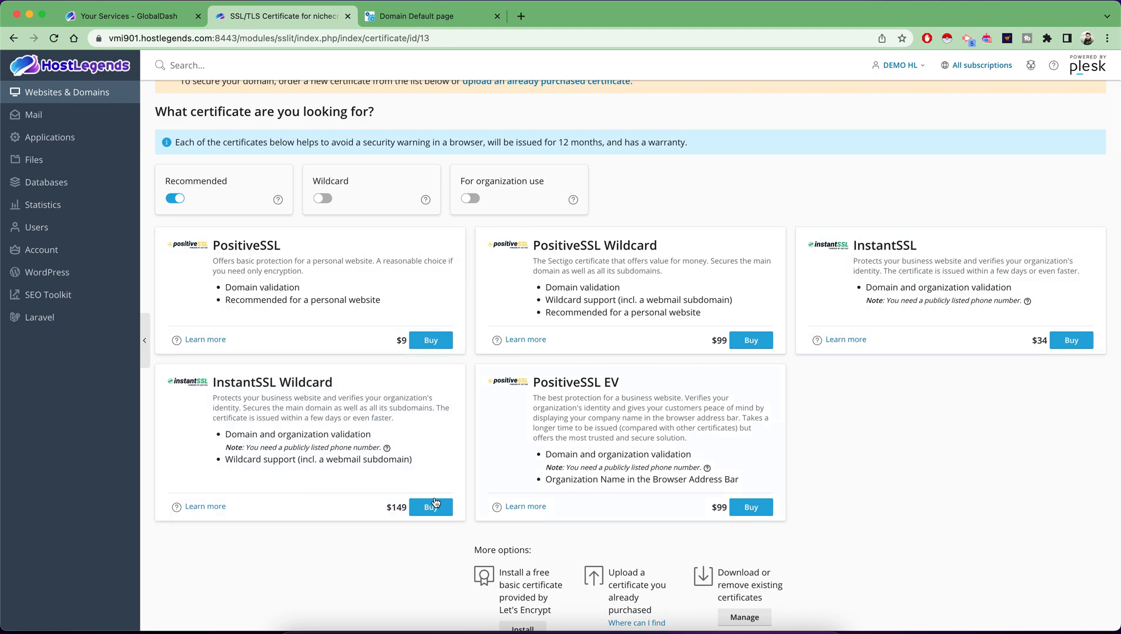
pyautogui.moveTo(660, 296)
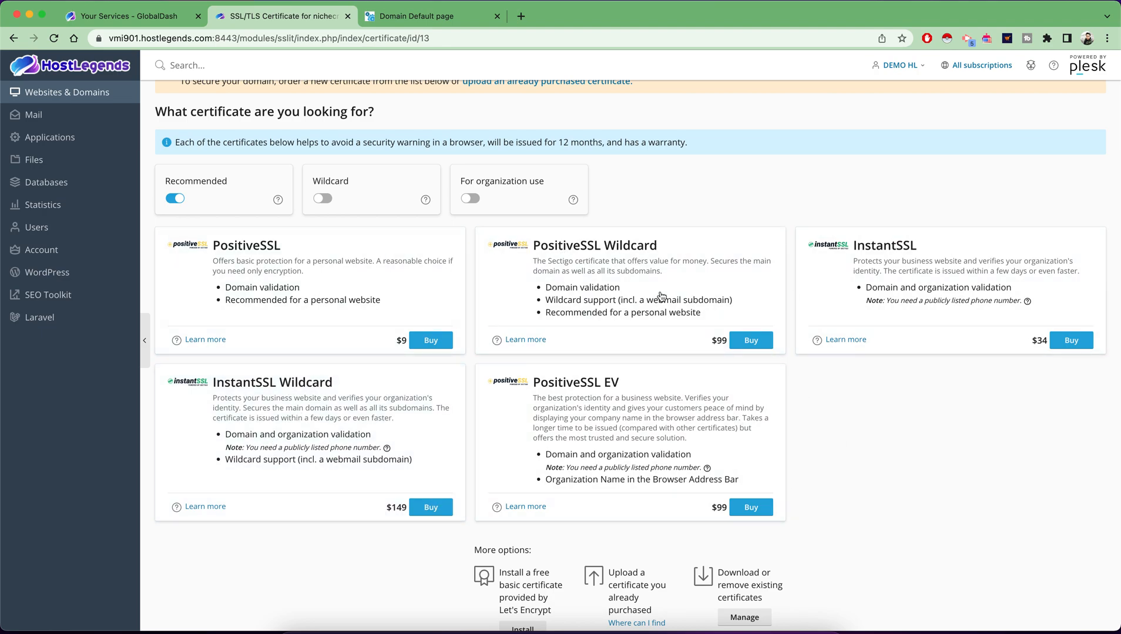
pyautogui.moveTo(387, 430)
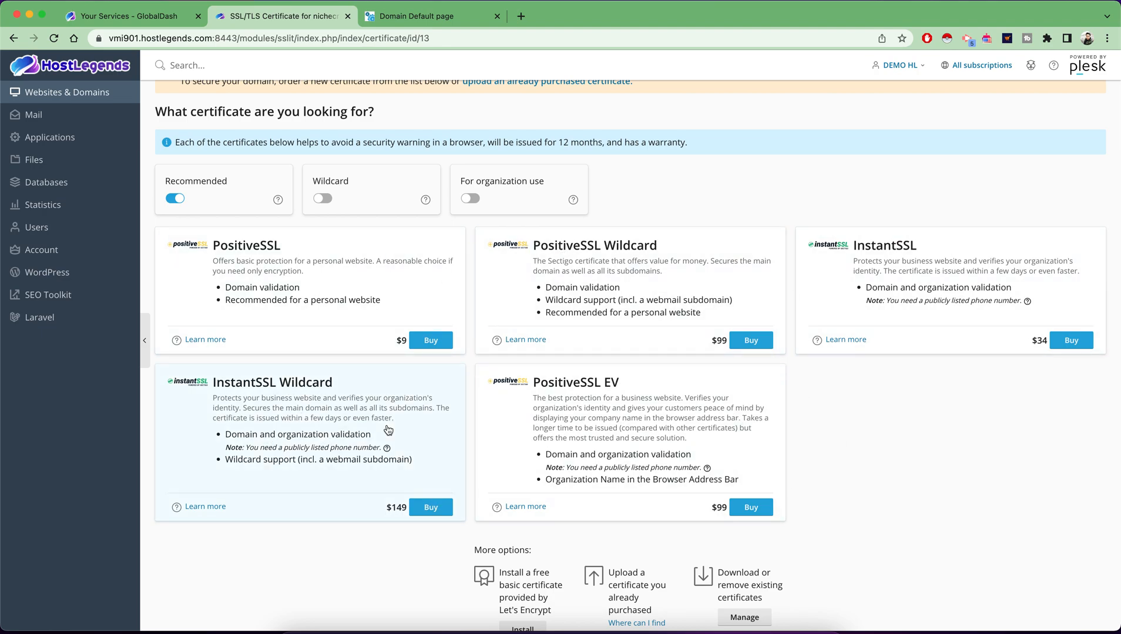
pyautogui.scroll(-3)
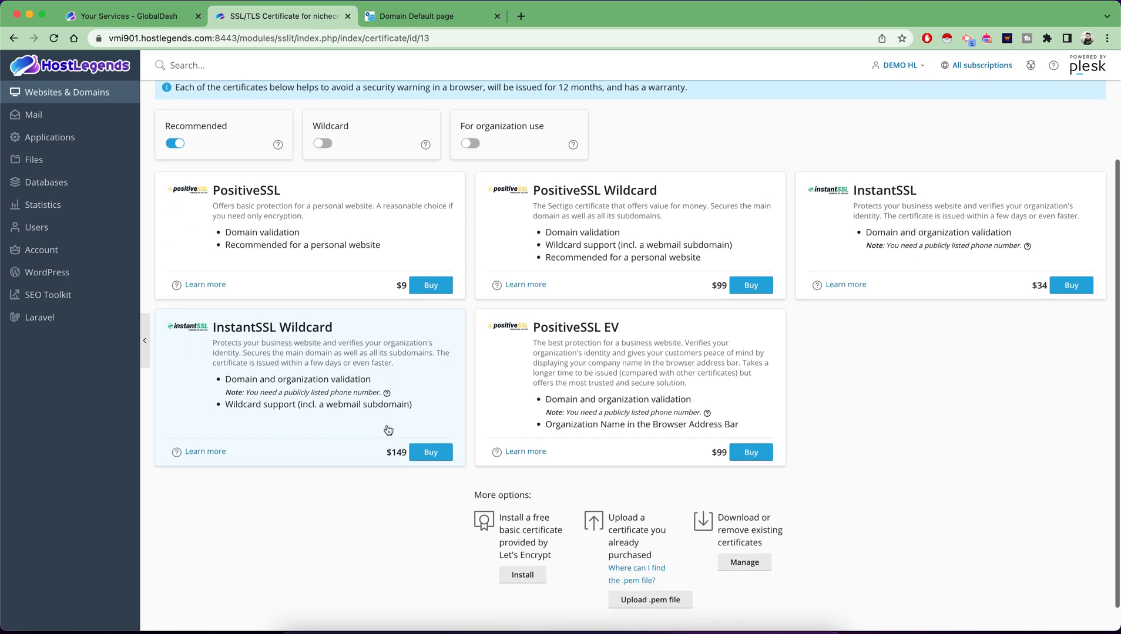
pyautogui.scroll(-3)
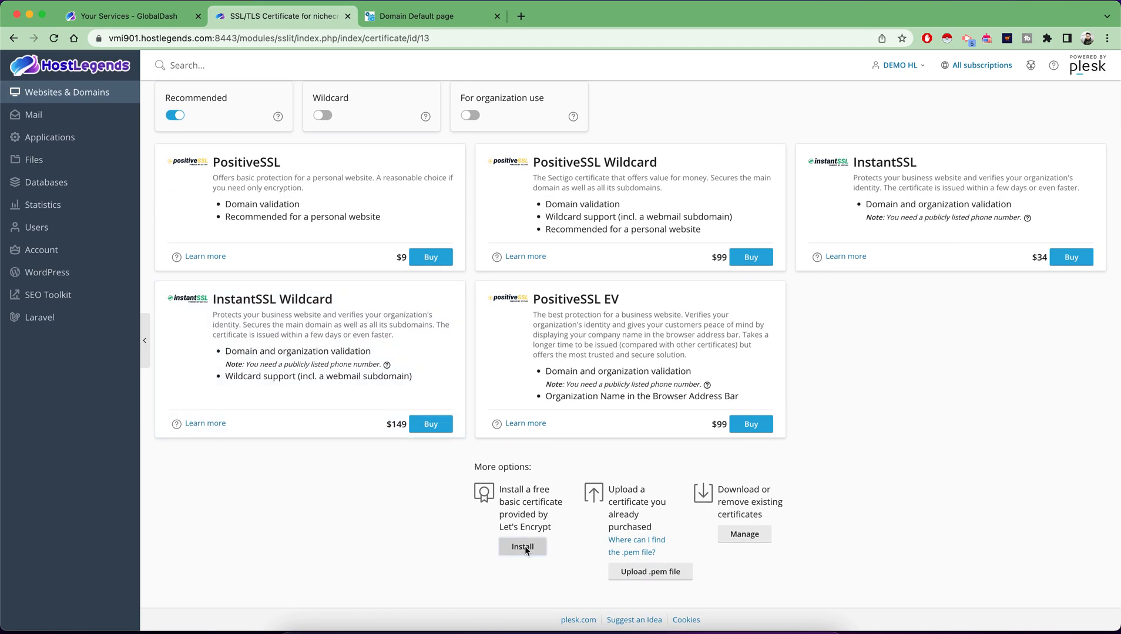
# Step: Install the free Let's Encrypt certificate with 'Secure the domain name' kept checked for nichecrack.in
pyautogui.click(522, 546)
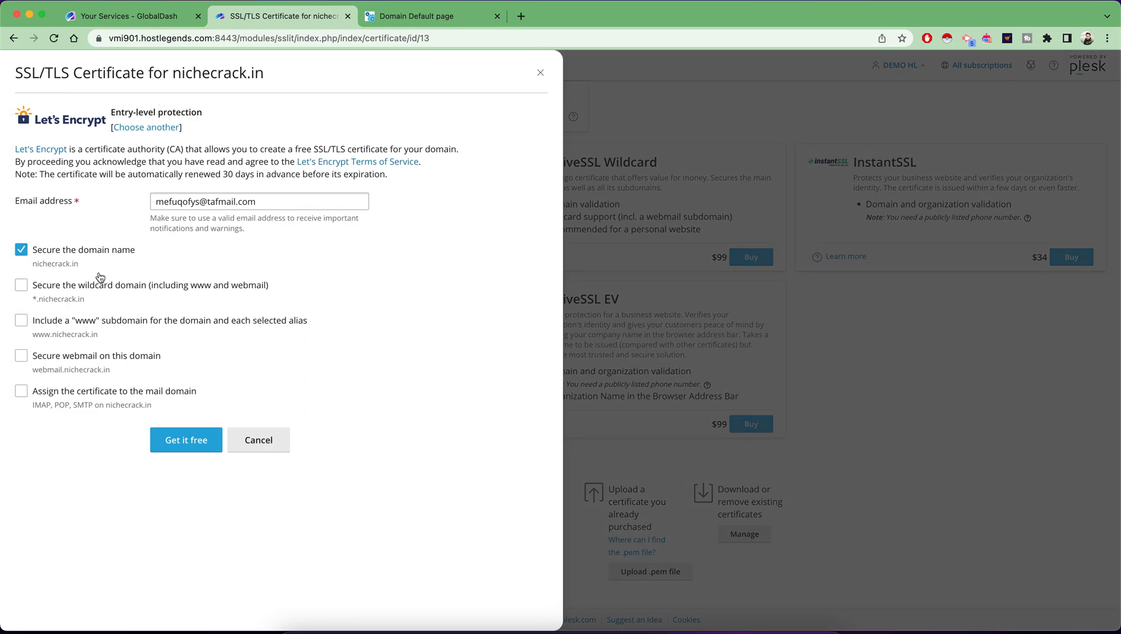
pyautogui.click(186, 439)
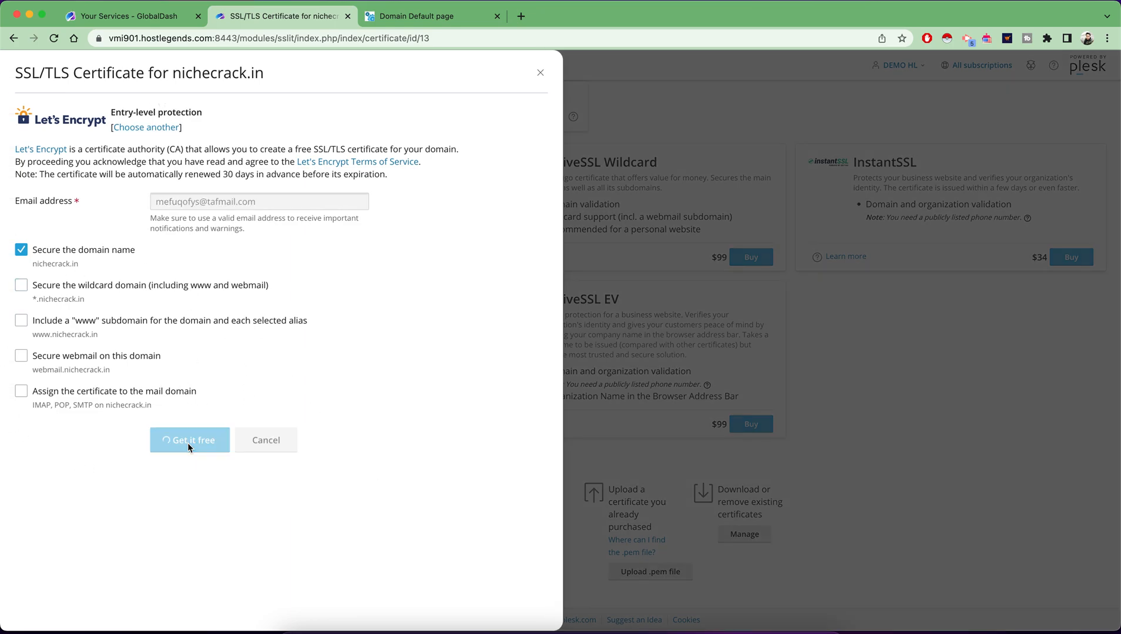
pyautogui.click(189, 440)
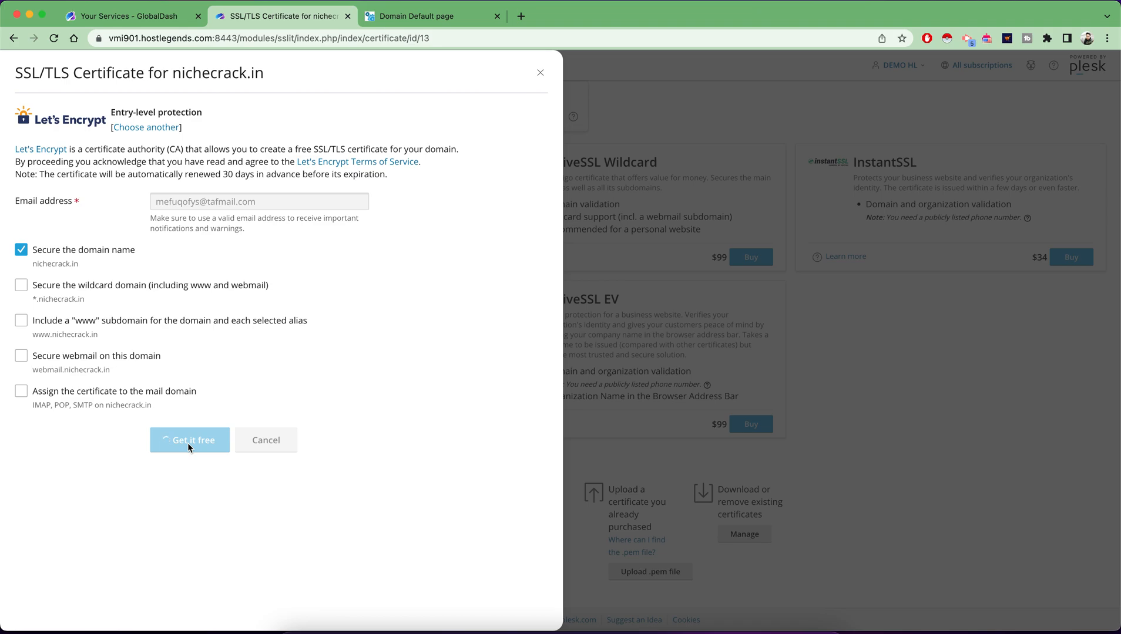
pyautogui.click(189, 441)
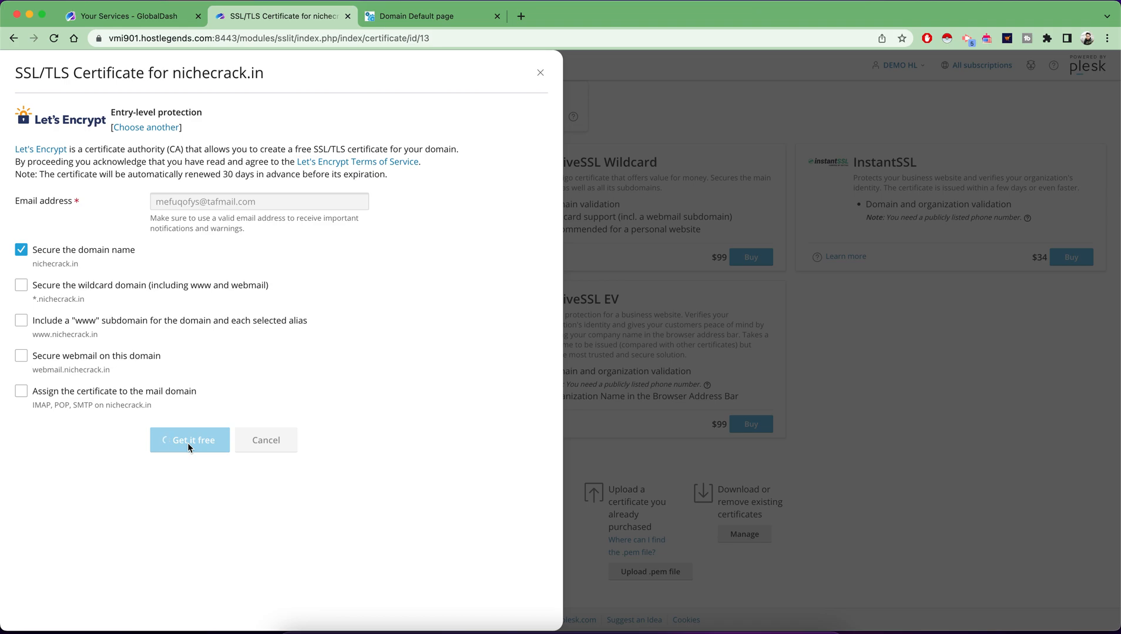
pyautogui.click(189, 439)
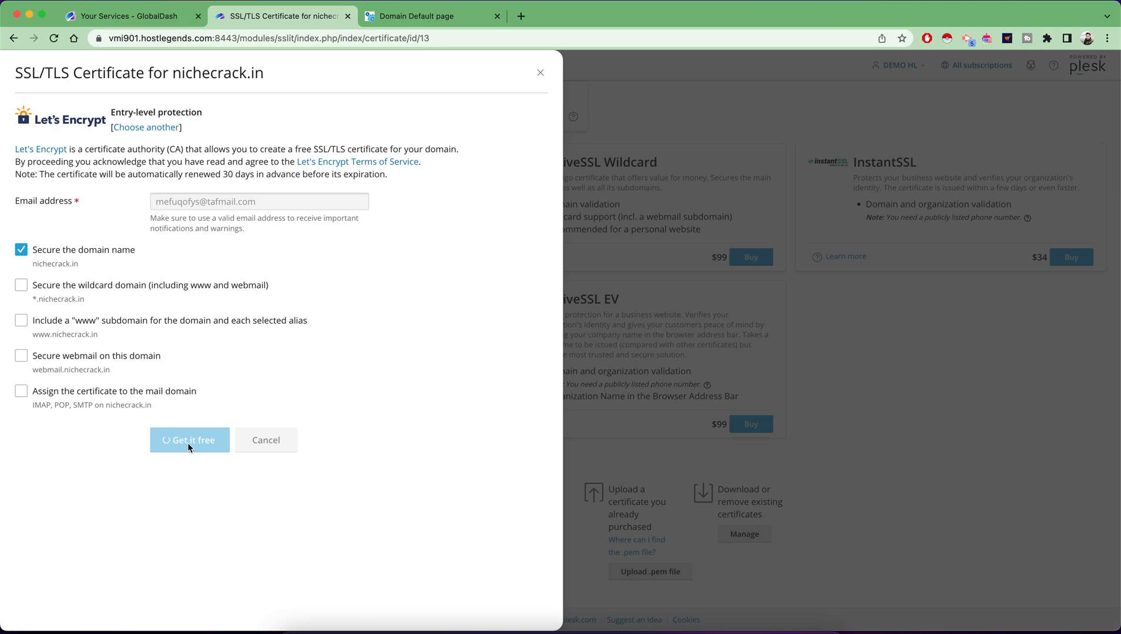
pyautogui.click(189, 439)
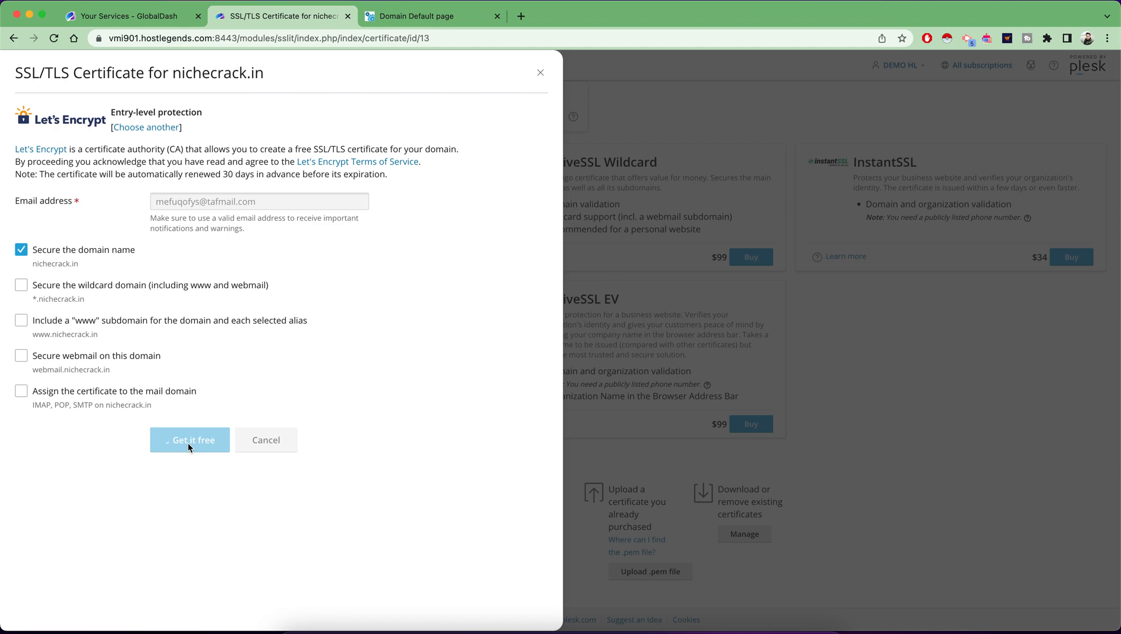
pyautogui.click(190, 439)
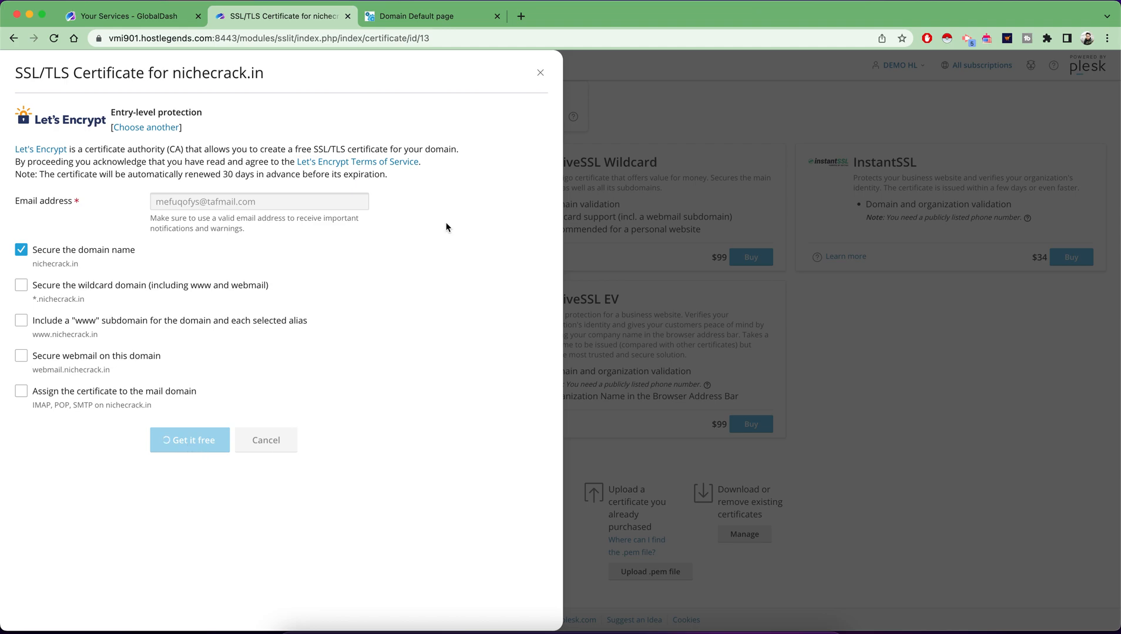
pyautogui.click(189, 440)
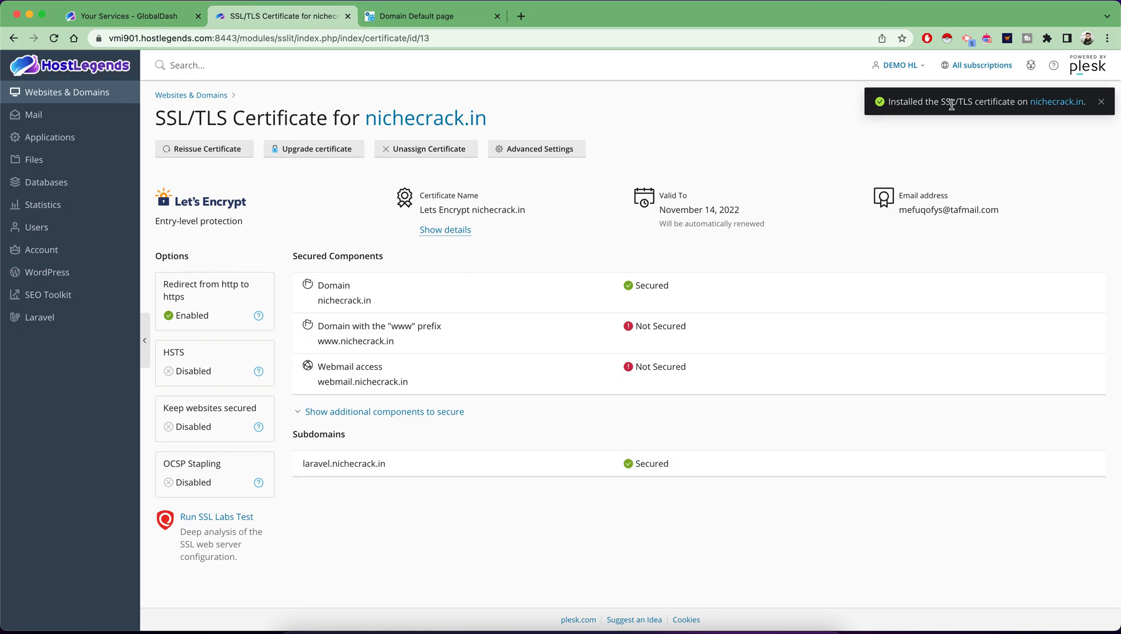
# Step: Start a new blank browser tab for testing the site
pyautogui.click(520, 15)
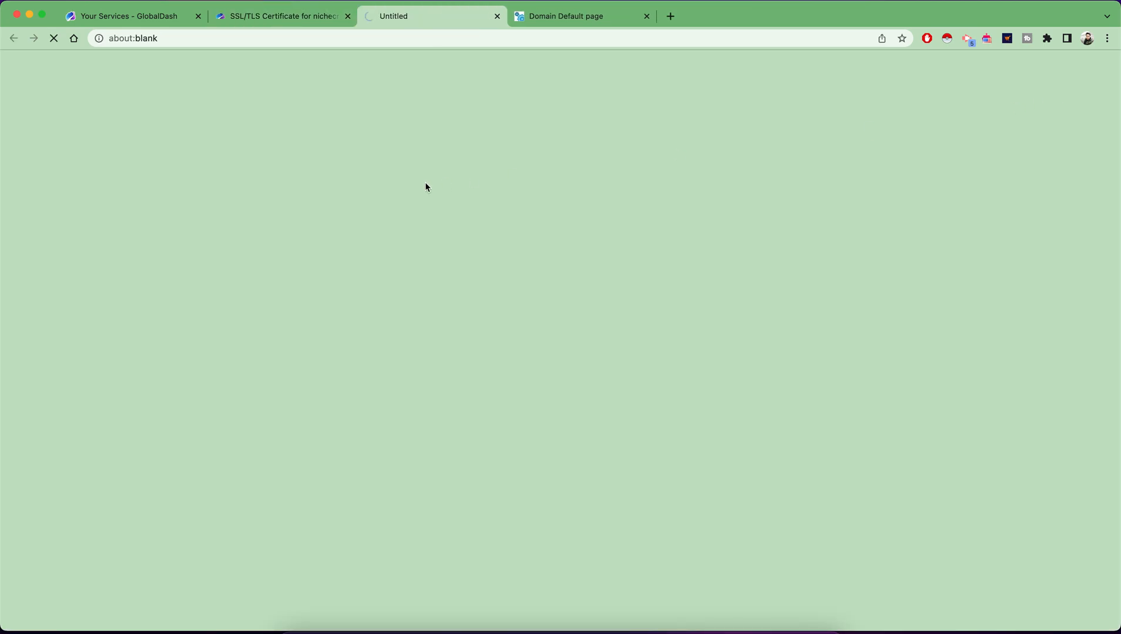
# Step: Load nichecrack.in, confirm 'Connection is secure' over HTTPS via the padlock, then return to Plesk
pyautogui.write('nichecrack.in')
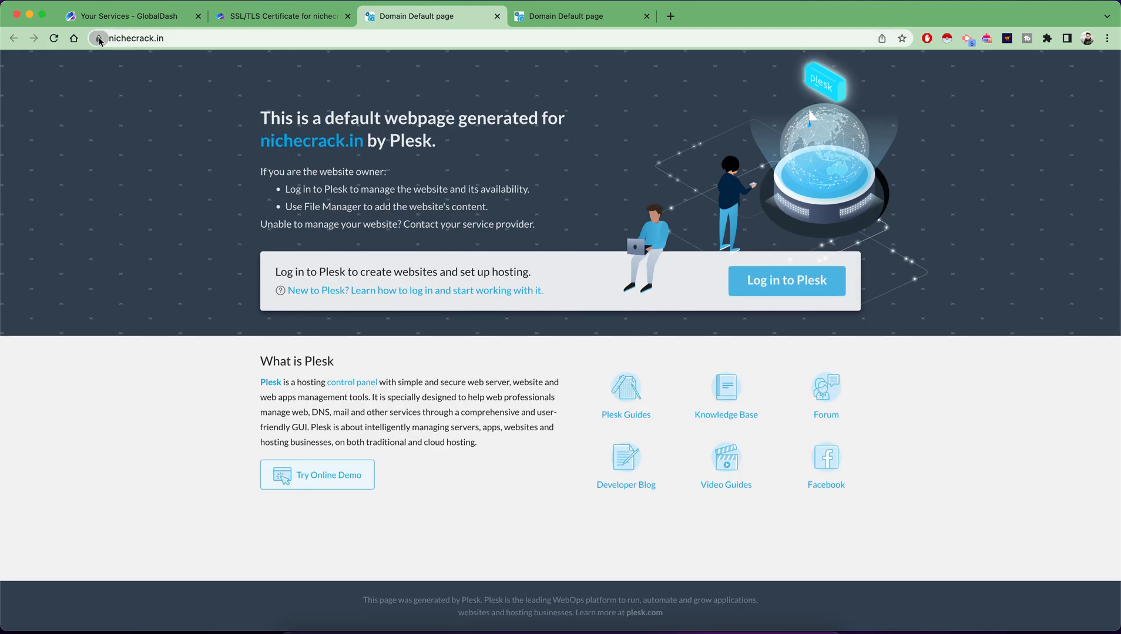
pyautogui.click(99, 38)
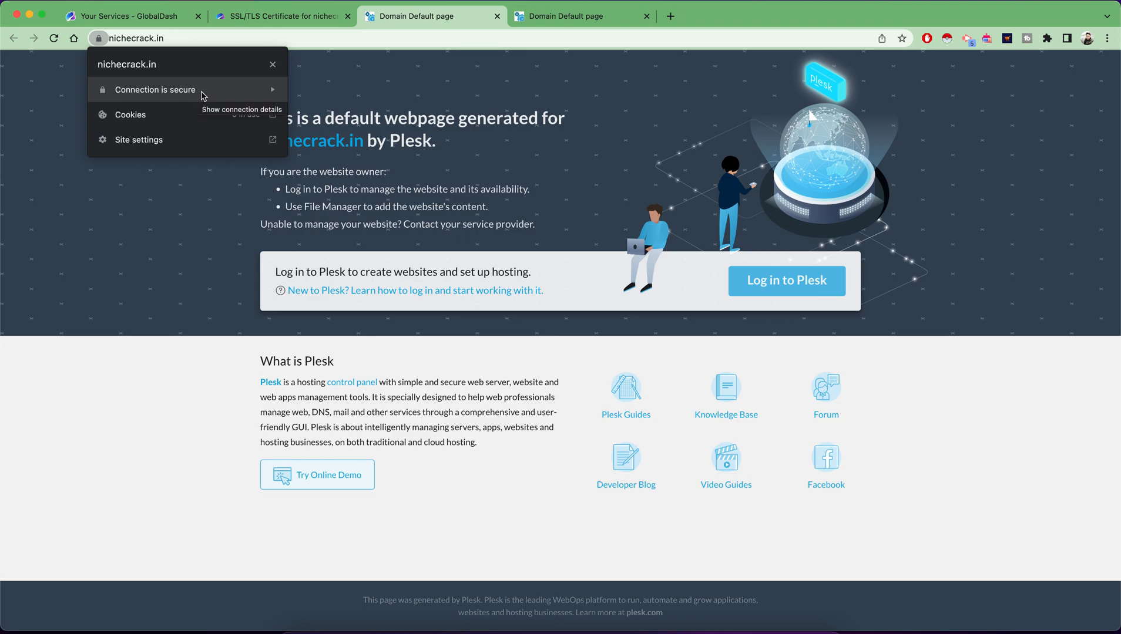
pyautogui.moveTo(208, 270)
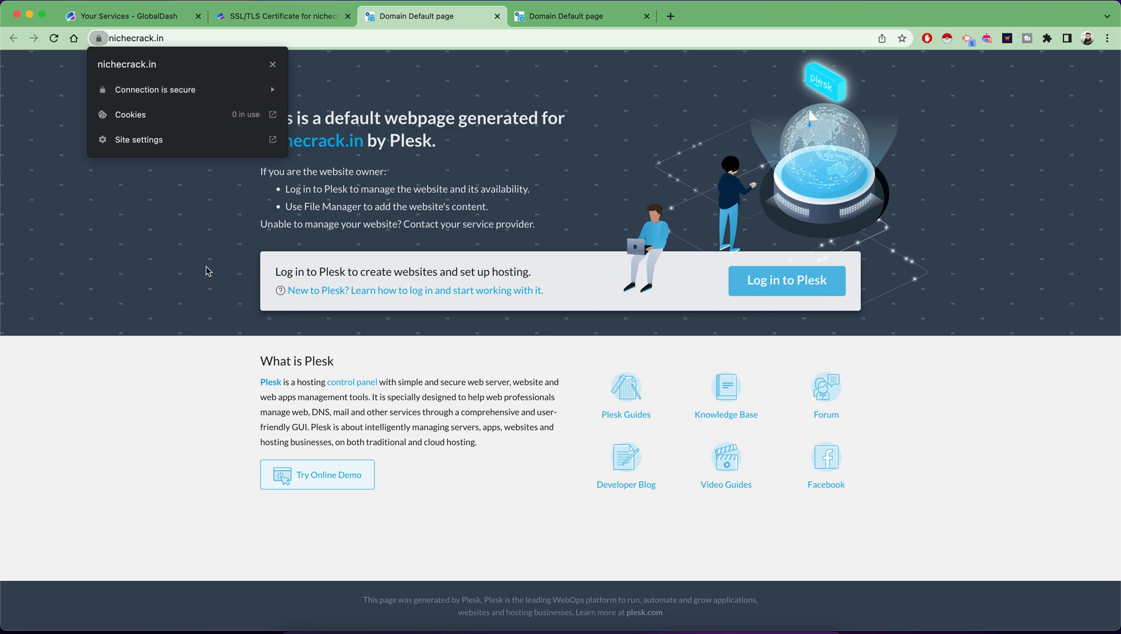
pyautogui.click(178, 38)
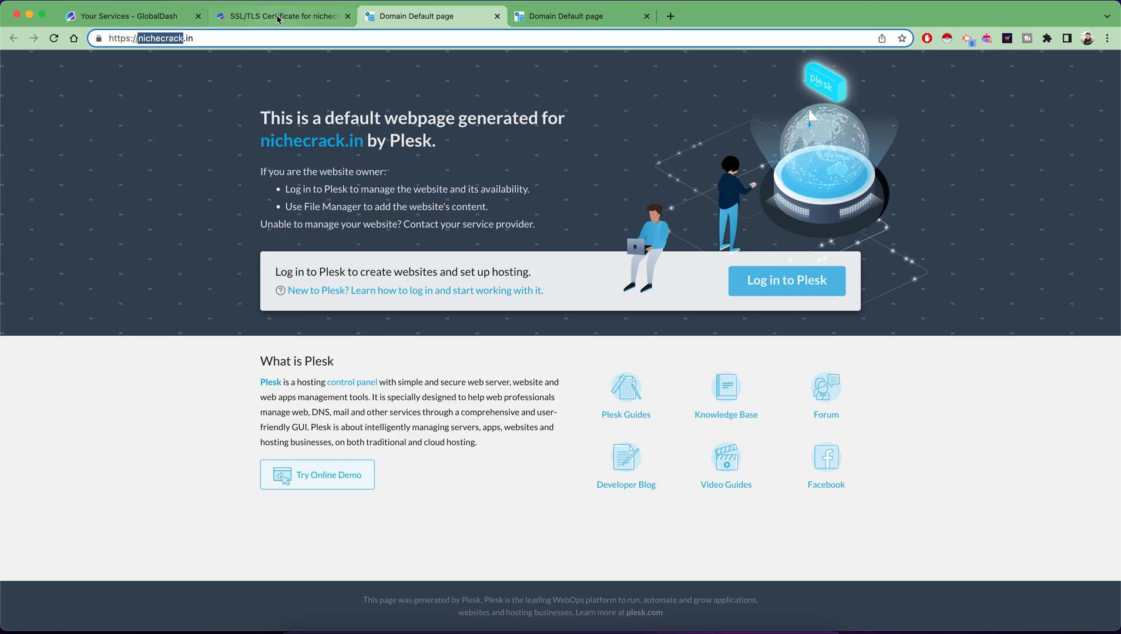
pyautogui.click(282, 16)
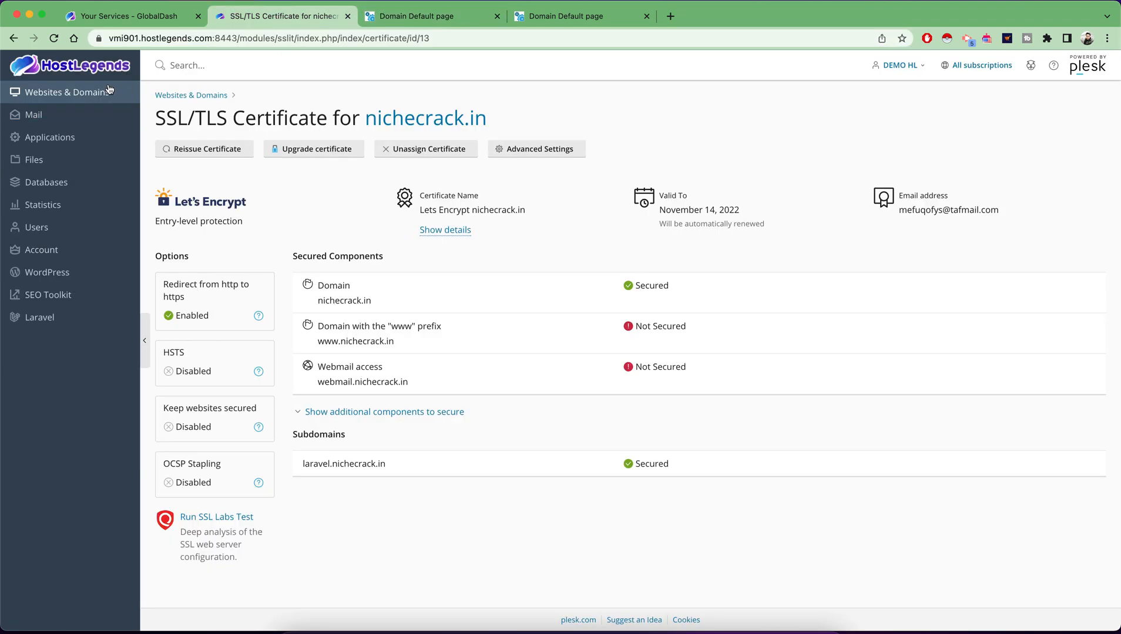